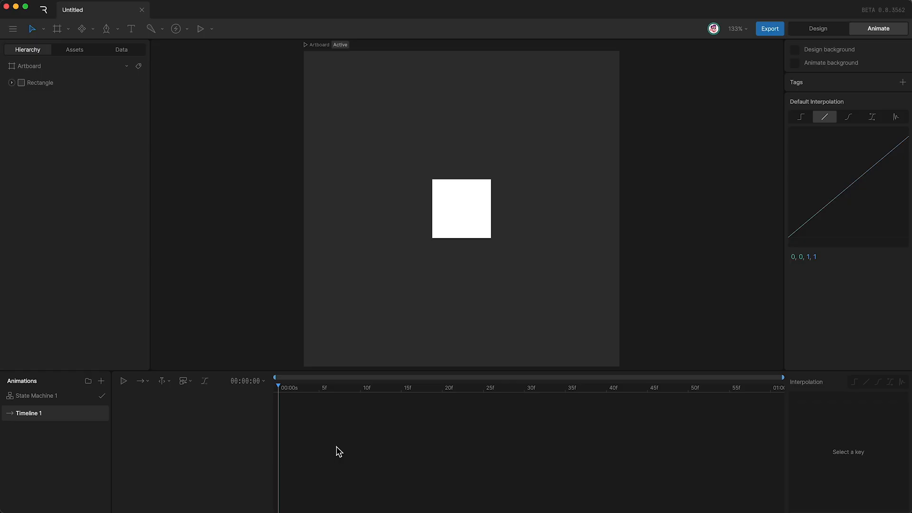
mouse_move(369, 332)
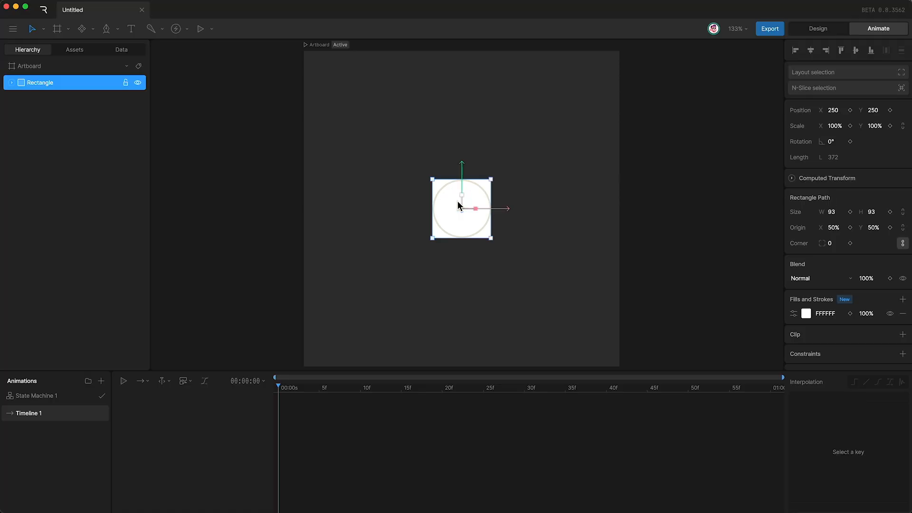
Step: Key the square at lower left on frame 0, then move it up-right at frame 24
left_click_drag(461, 208, 358, 314)
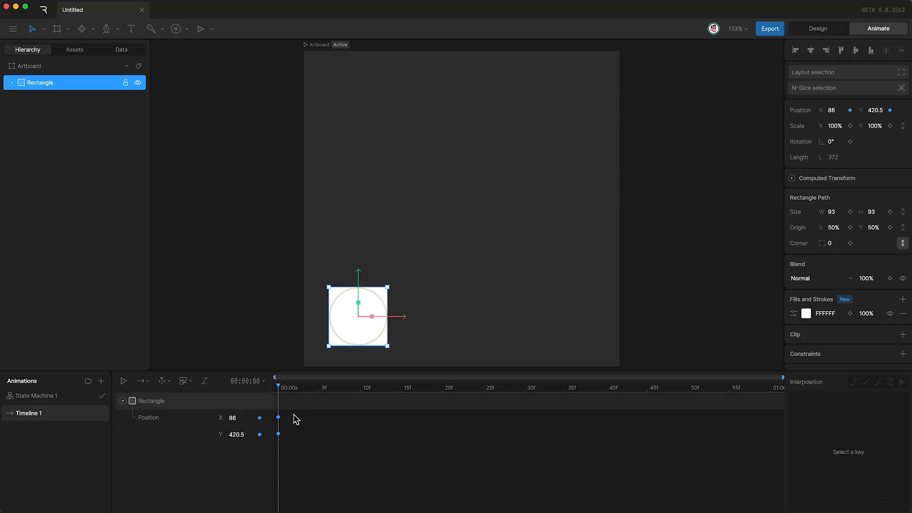
left_click_drag(278, 379, 474, 379)
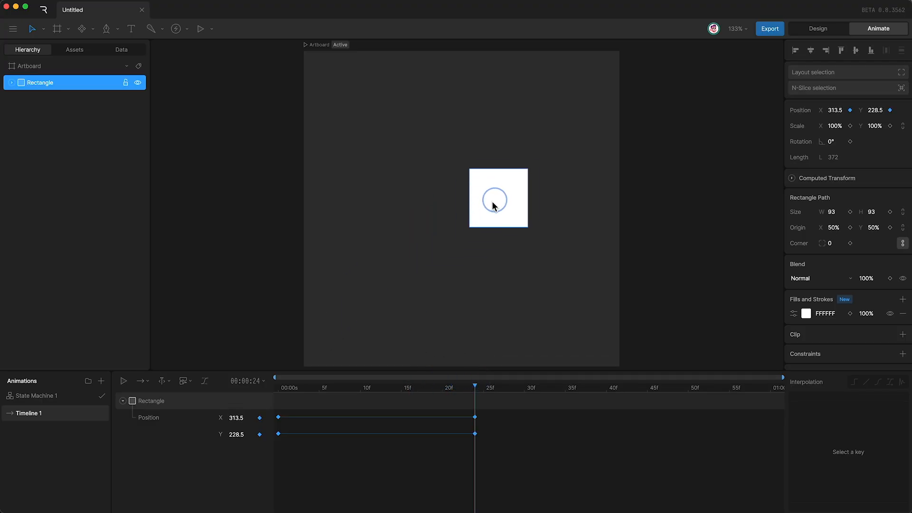
left_click_drag(493, 206, 512, 191)
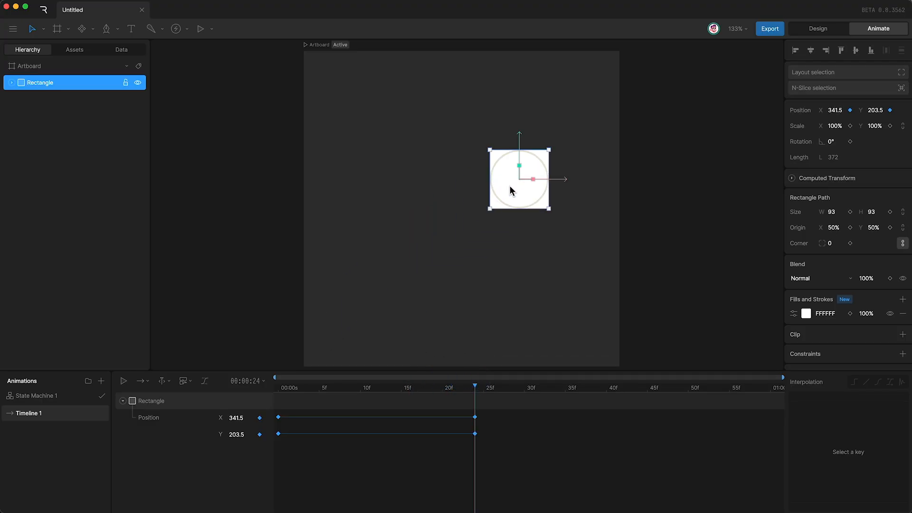
mouse_move(389, 301)
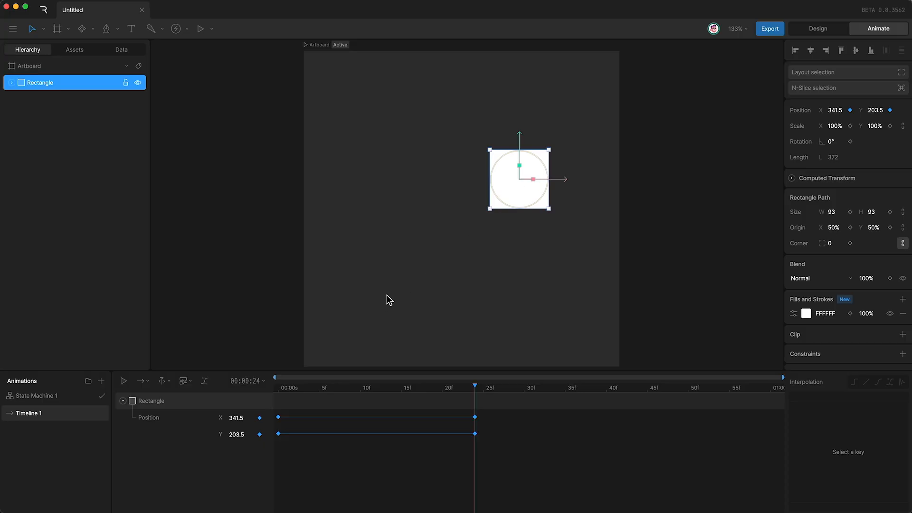
mouse_move(247, 366)
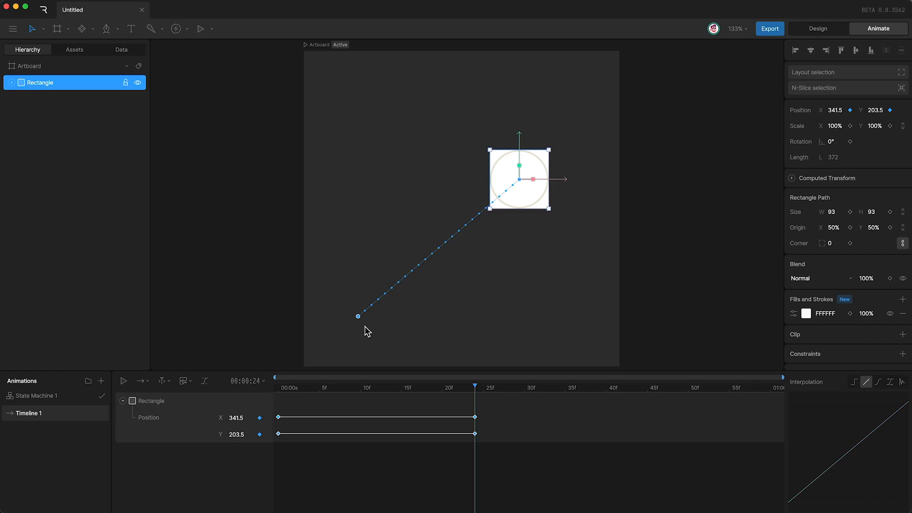
mouse_move(363, 318)
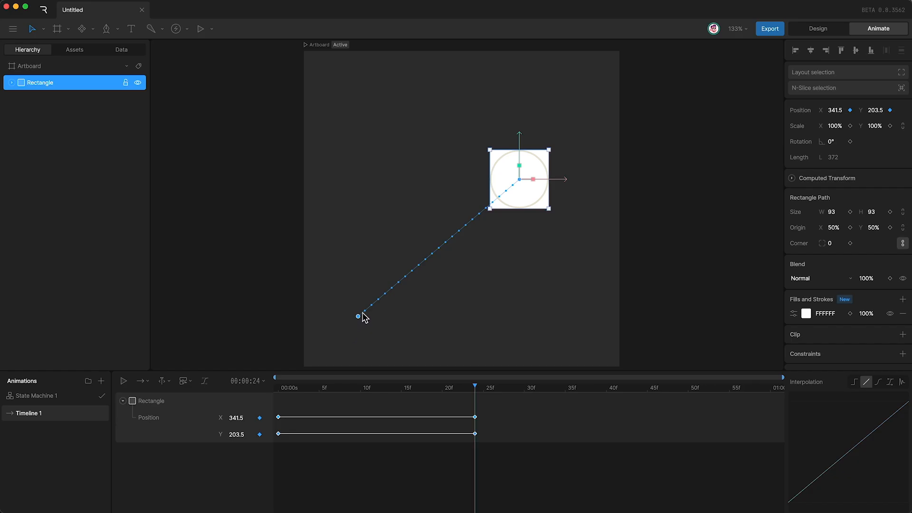
mouse_move(511, 191)
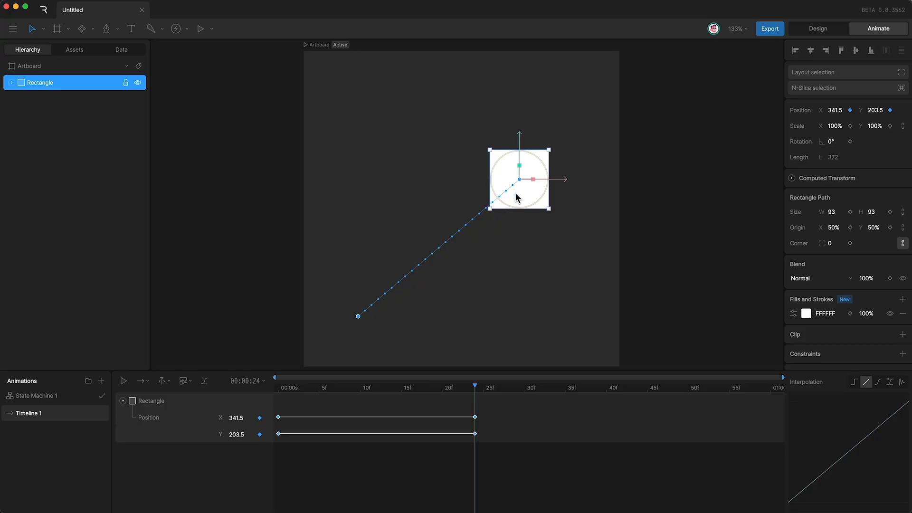
mouse_move(492, 209)
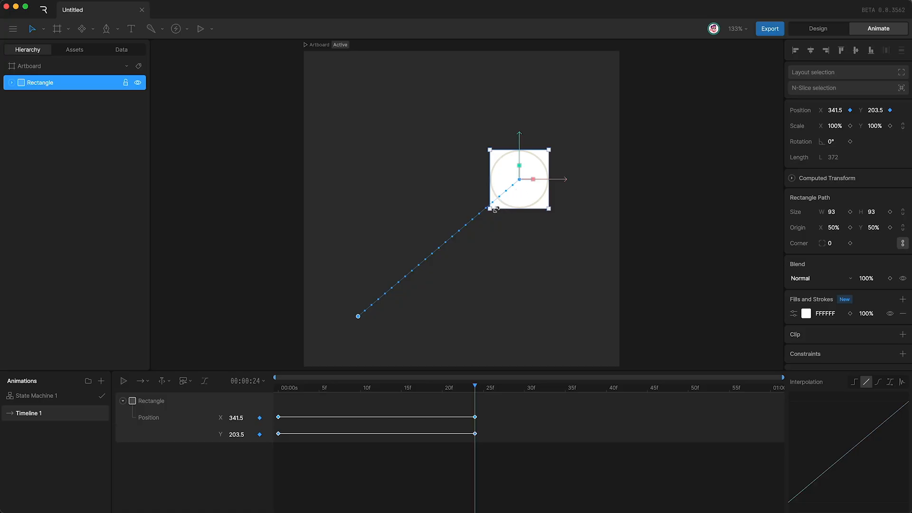
mouse_move(393, 307)
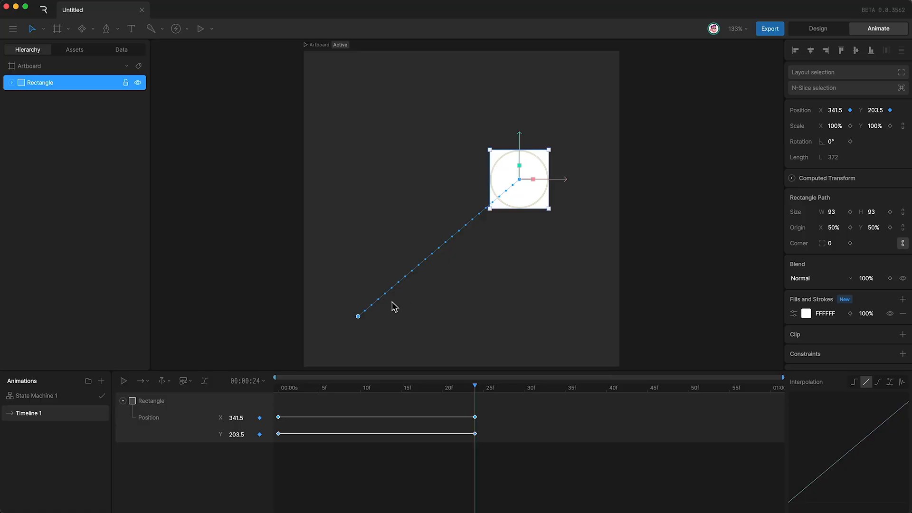
mouse_move(466, 245)
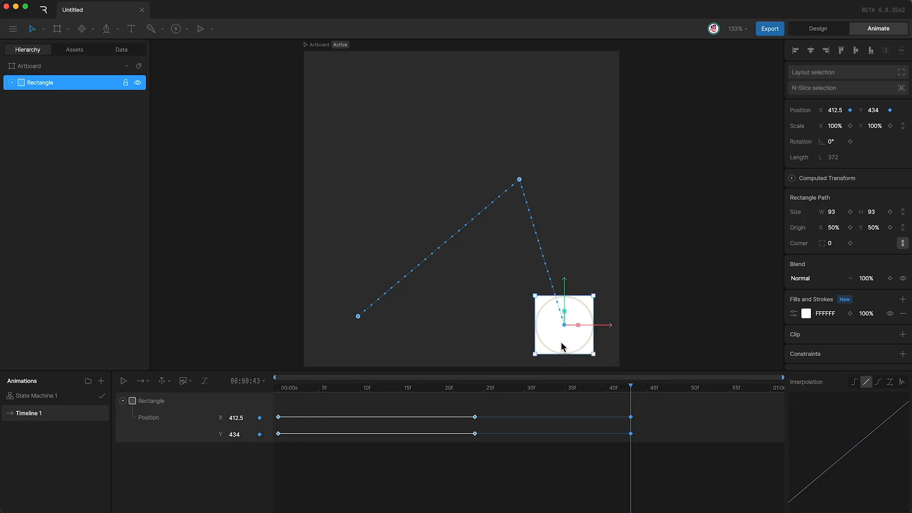
mouse_move(521, 224)
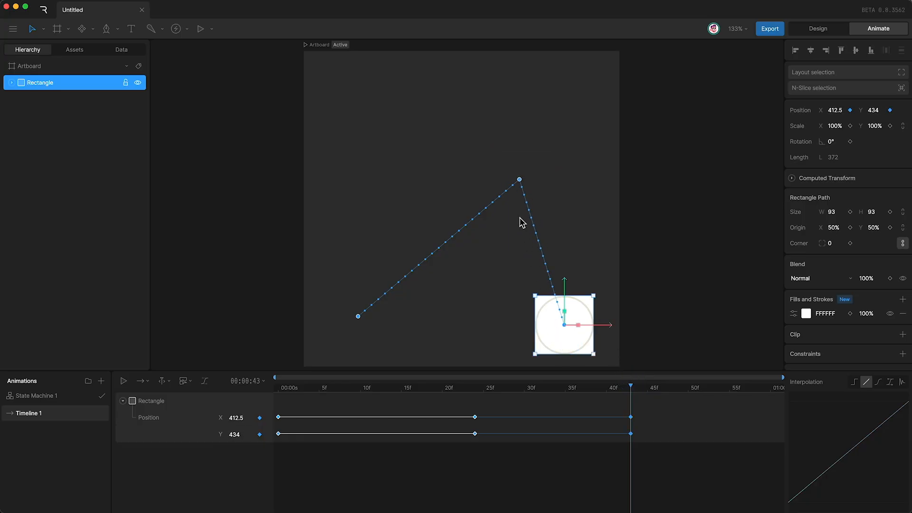
mouse_move(487, 261)
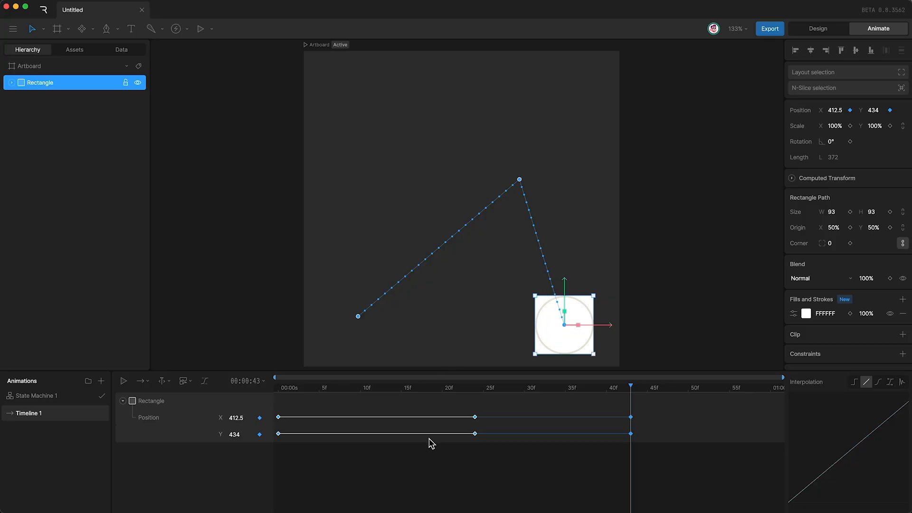
Step: Clear the selection, reselect the Rectangle, and return the playhead to the start
left_click(363, 469)
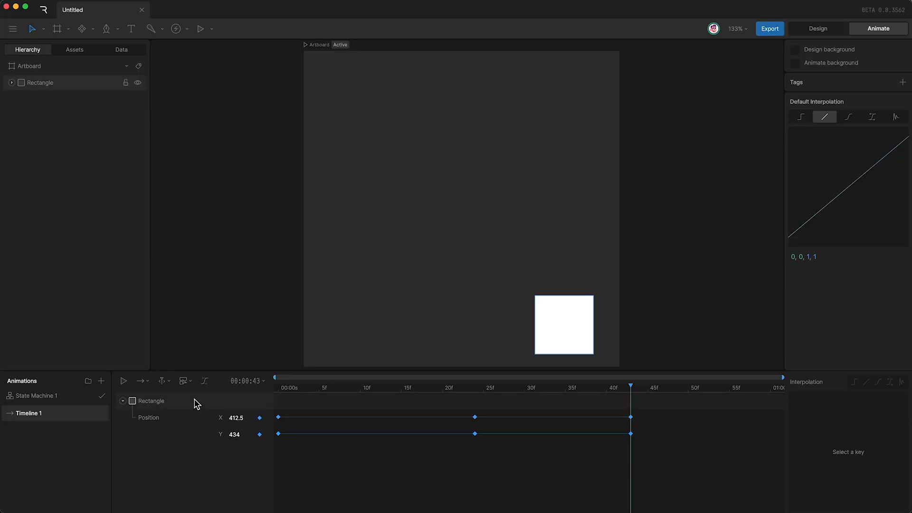
left_click(40, 83)
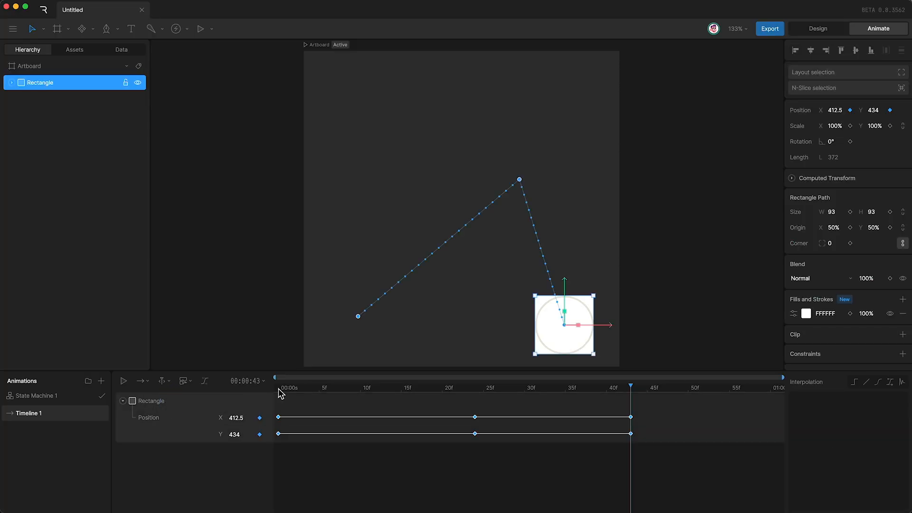
left_click(123, 381)
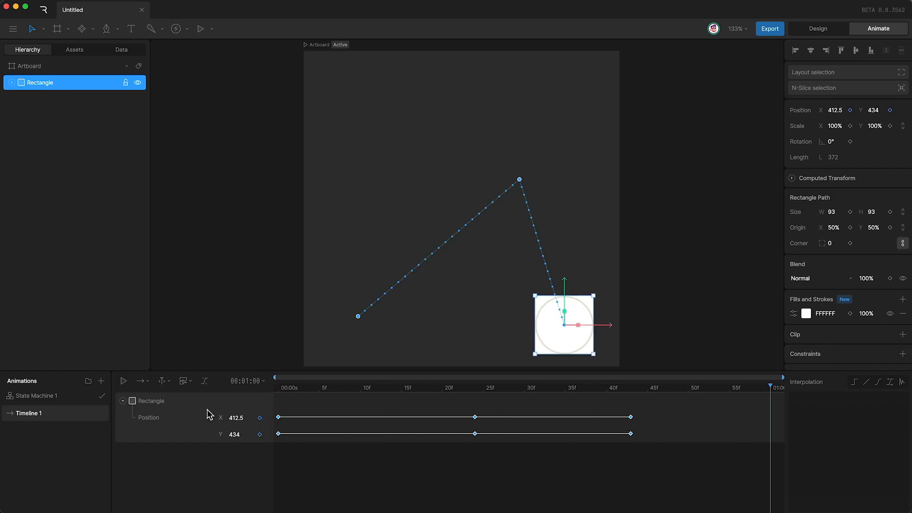
left_click(124, 381)
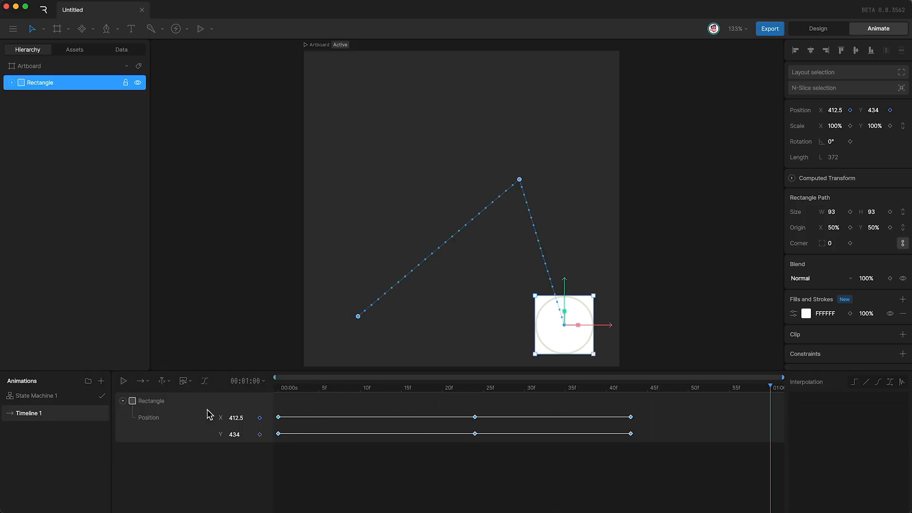
mouse_move(713, 46)
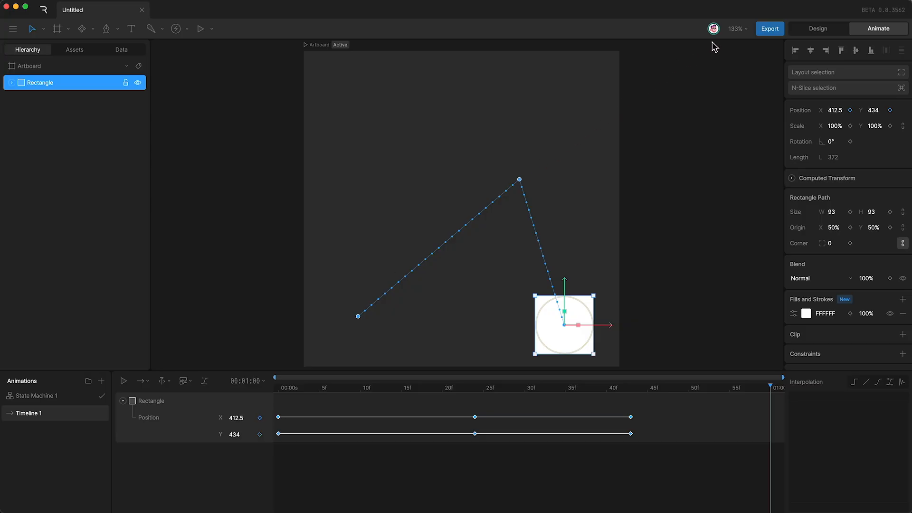
Step: Open the view display options dropdown at the top right
left_click(736, 29)
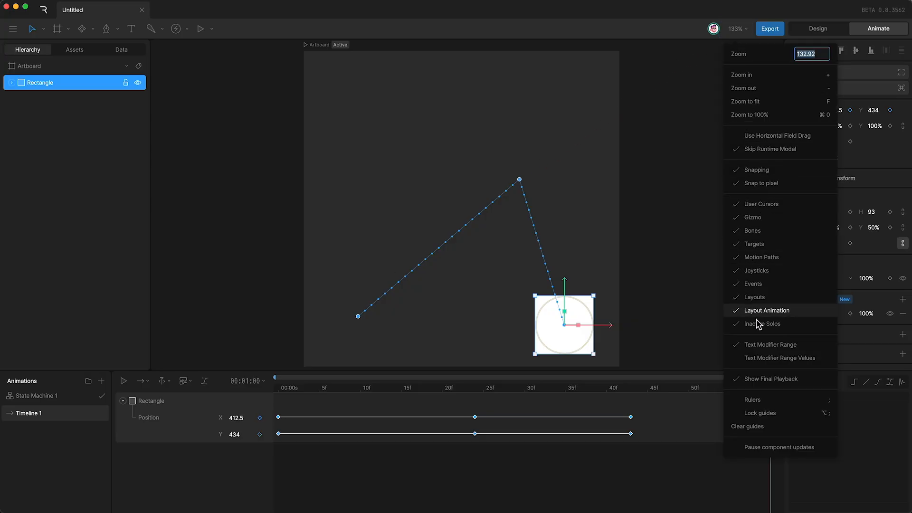
mouse_move(770, 385)
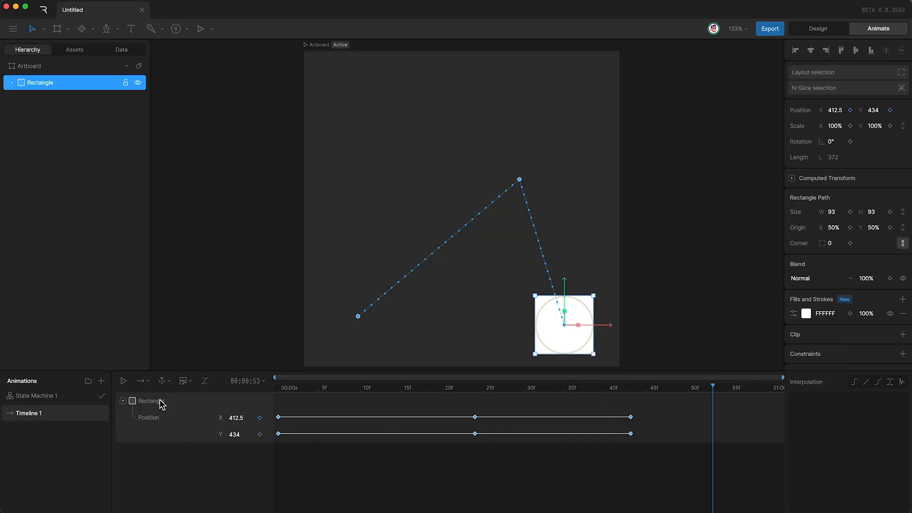
Step: Replay the square's animation along the visible path, then reopen the view display options
left_click(123, 381)
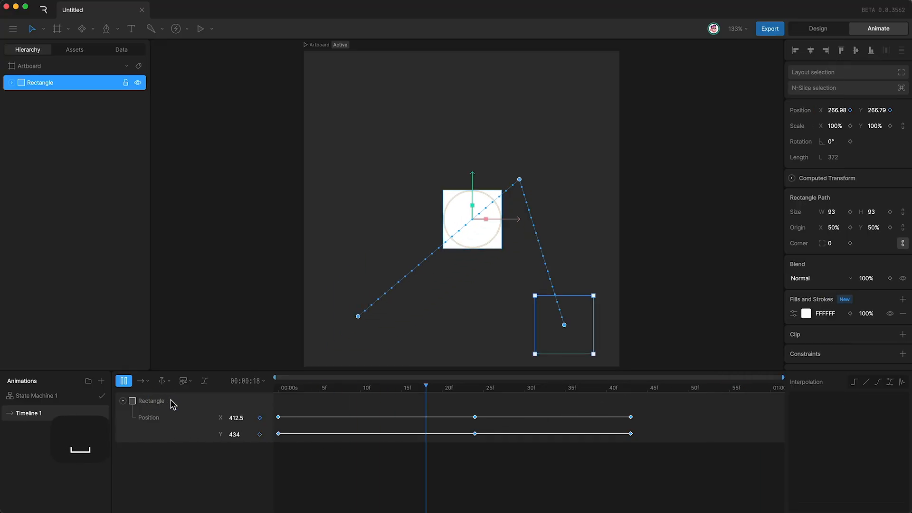
left_click(566, 387)
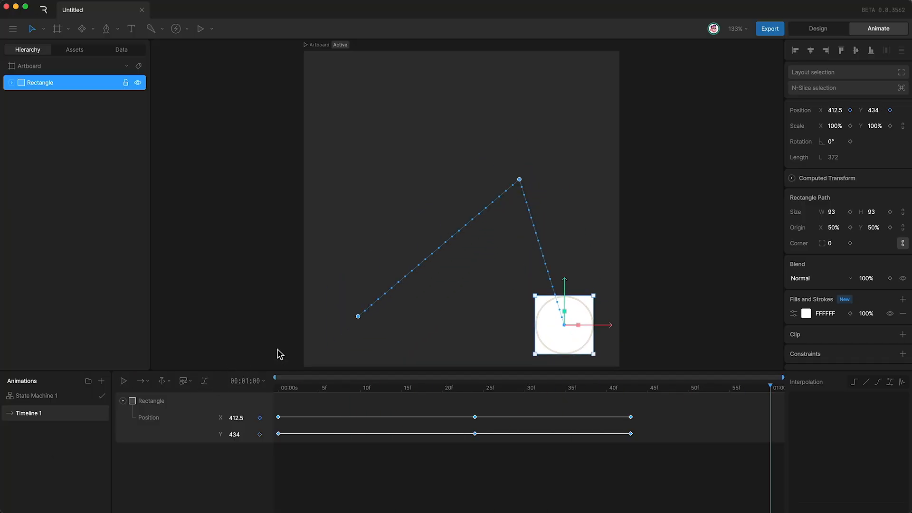
left_click(734, 28)
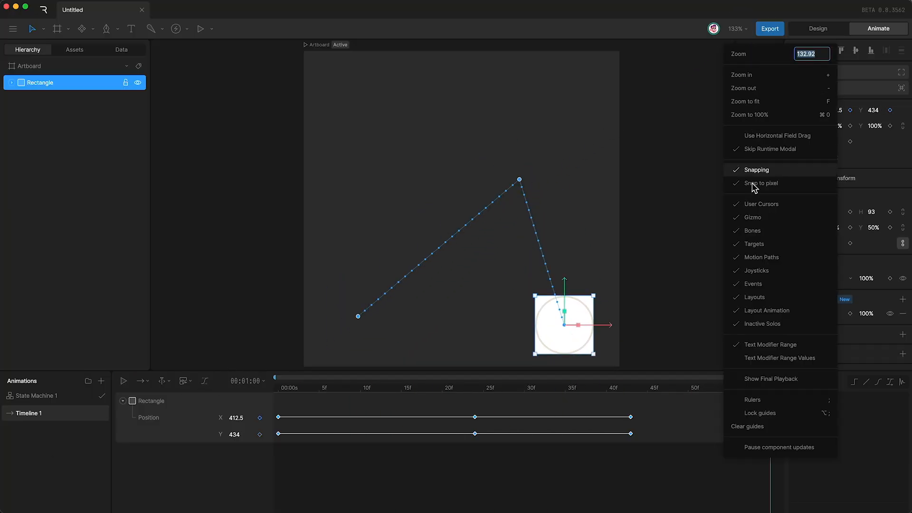